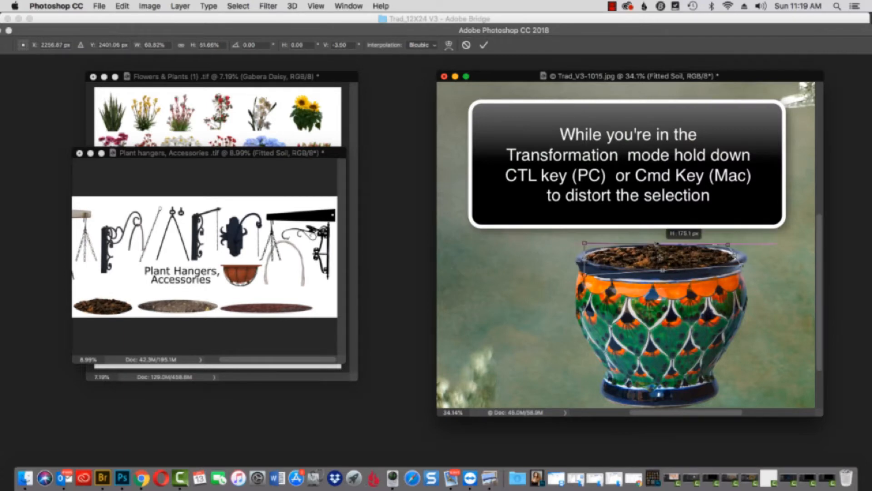
# - Distort the flower pot to the scene's perspective and place the wrought iron bracket beside the window
pyautogui.moveTo(658, 245); pyautogui.dragTo(658, 261)
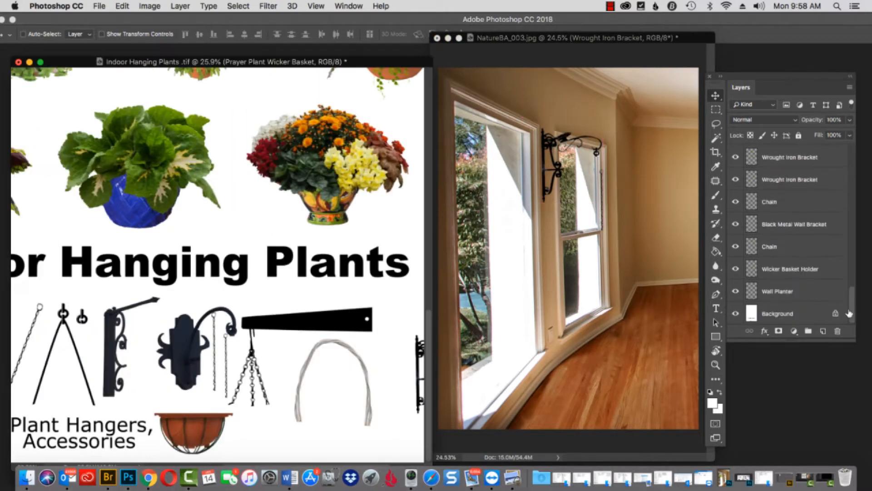
pyautogui.click(770, 246)
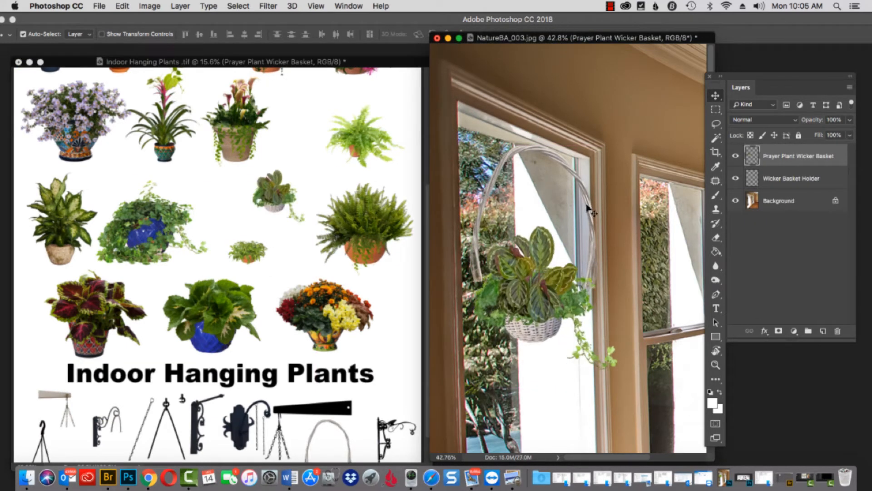
# - Place the prayer plant wicker basket in its holder and set the hook on top of it
pyautogui.click(796, 178)
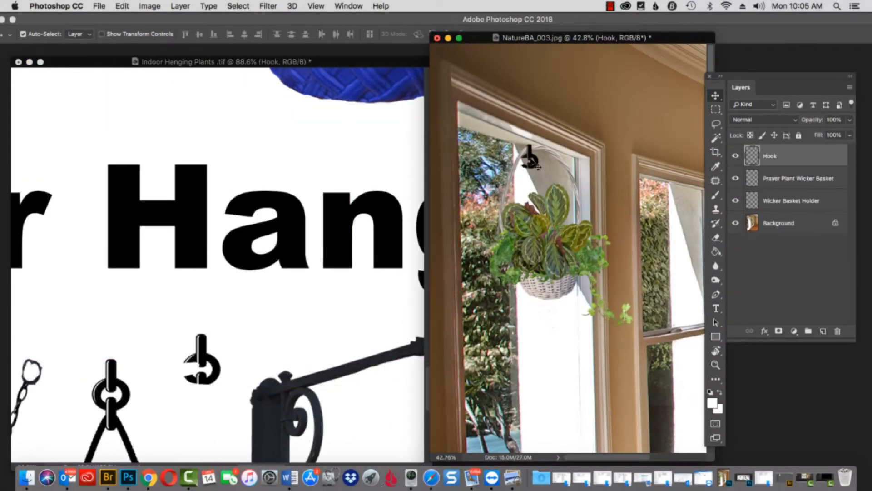
pyautogui.moveTo(531, 158); pyautogui.dragTo(540, 147)
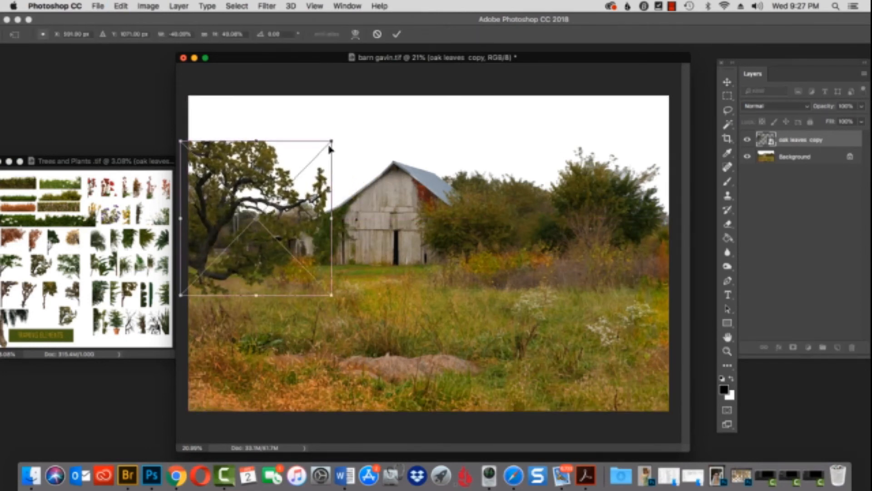
# - Resize the oak tree at the barn's left edge and create a Flock of Canadian Geese 3 layer
pyautogui.moveTo(331, 146); pyautogui.dragTo(373, 99)
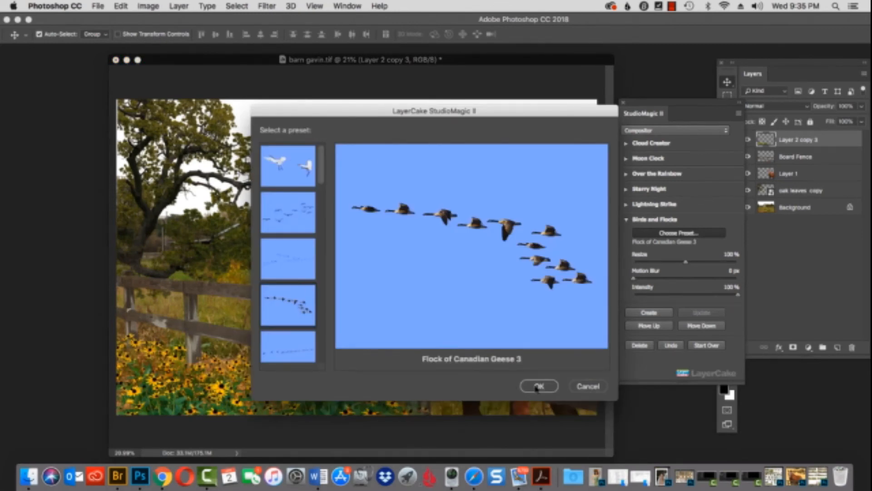
pyautogui.click(538, 386)
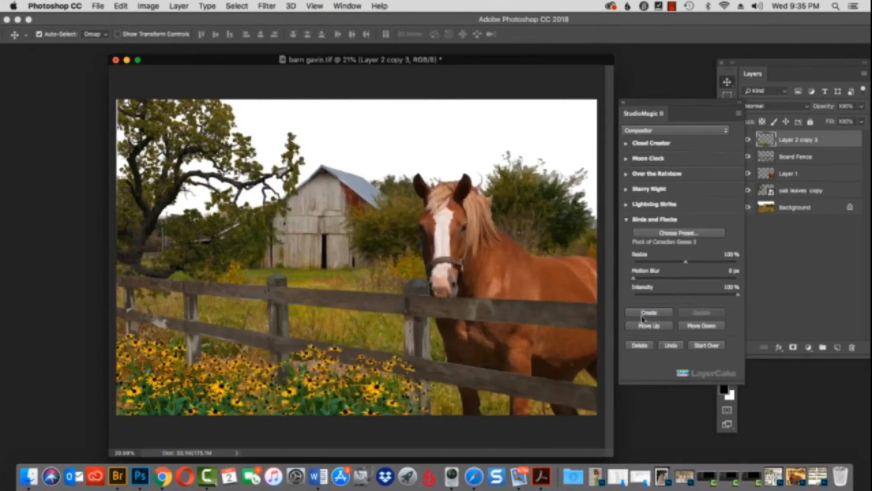
pyautogui.click(648, 312)
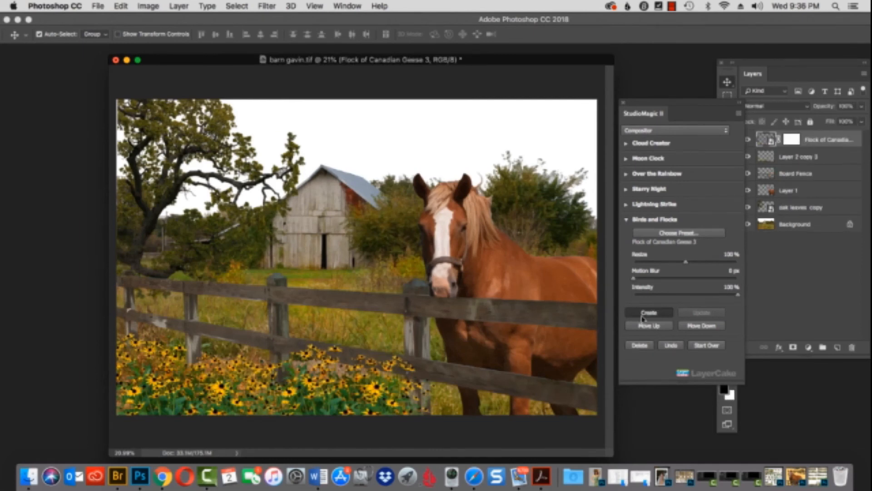
pyautogui.click(648, 311)
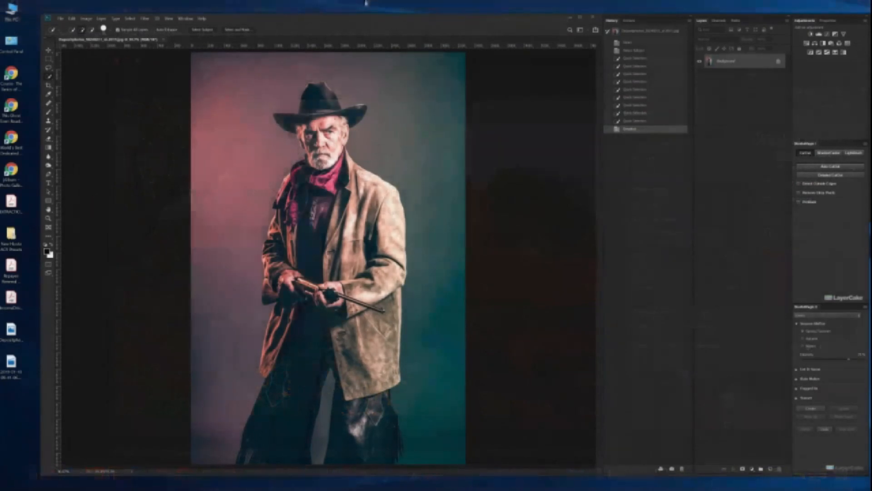
# - Select the rancher with Select Subject and refine him in the Select and Mask workspace
pyautogui.click(129, 18)
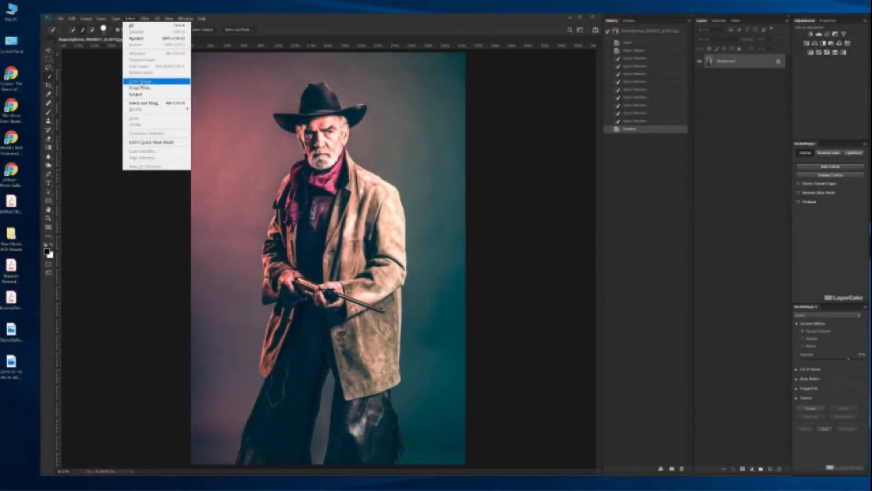
pyautogui.click(140, 81)
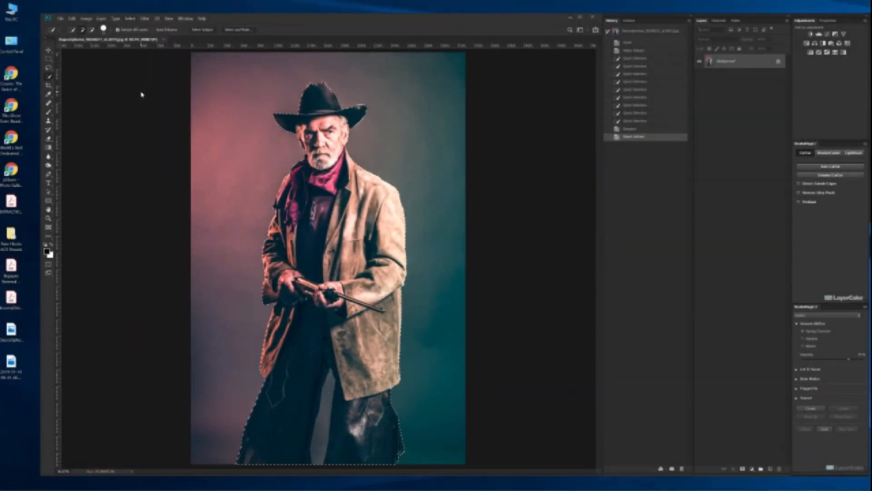
pyautogui.click(238, 29)
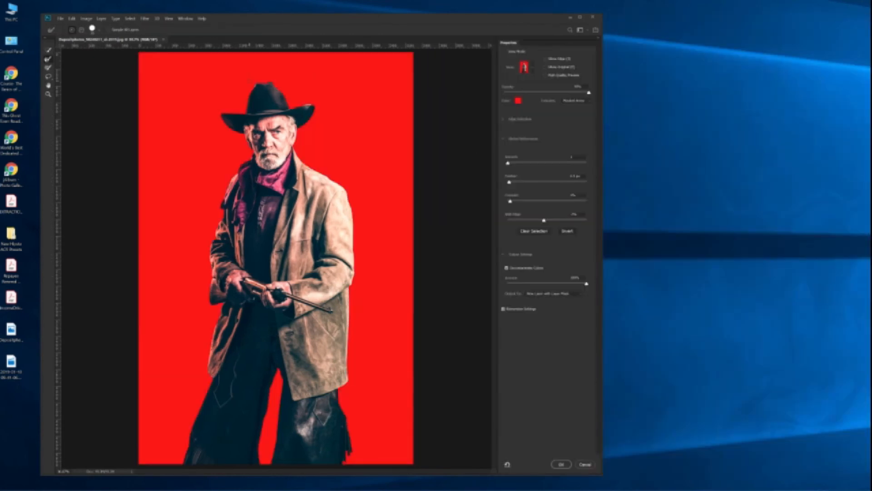
pyautogui.click(562, 464)
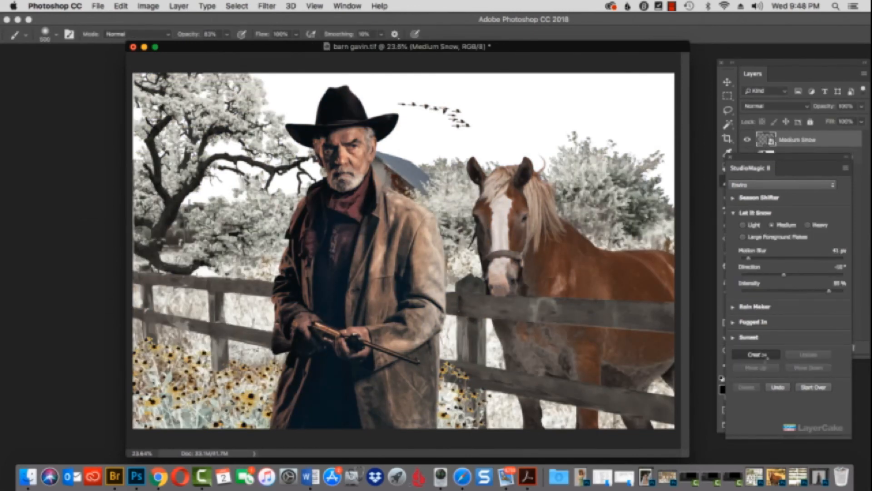
# - Create a Large Foreground Flakes snow layer over the whole barn composite
pyautogui.click(744, 236)
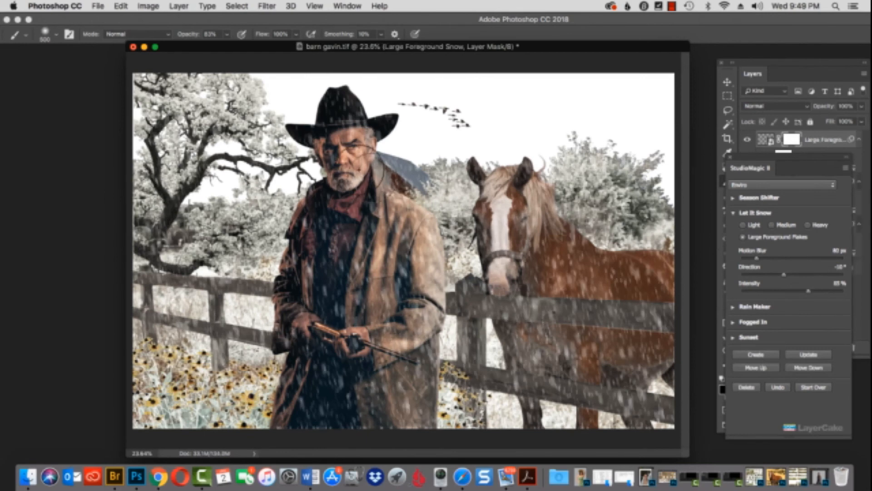